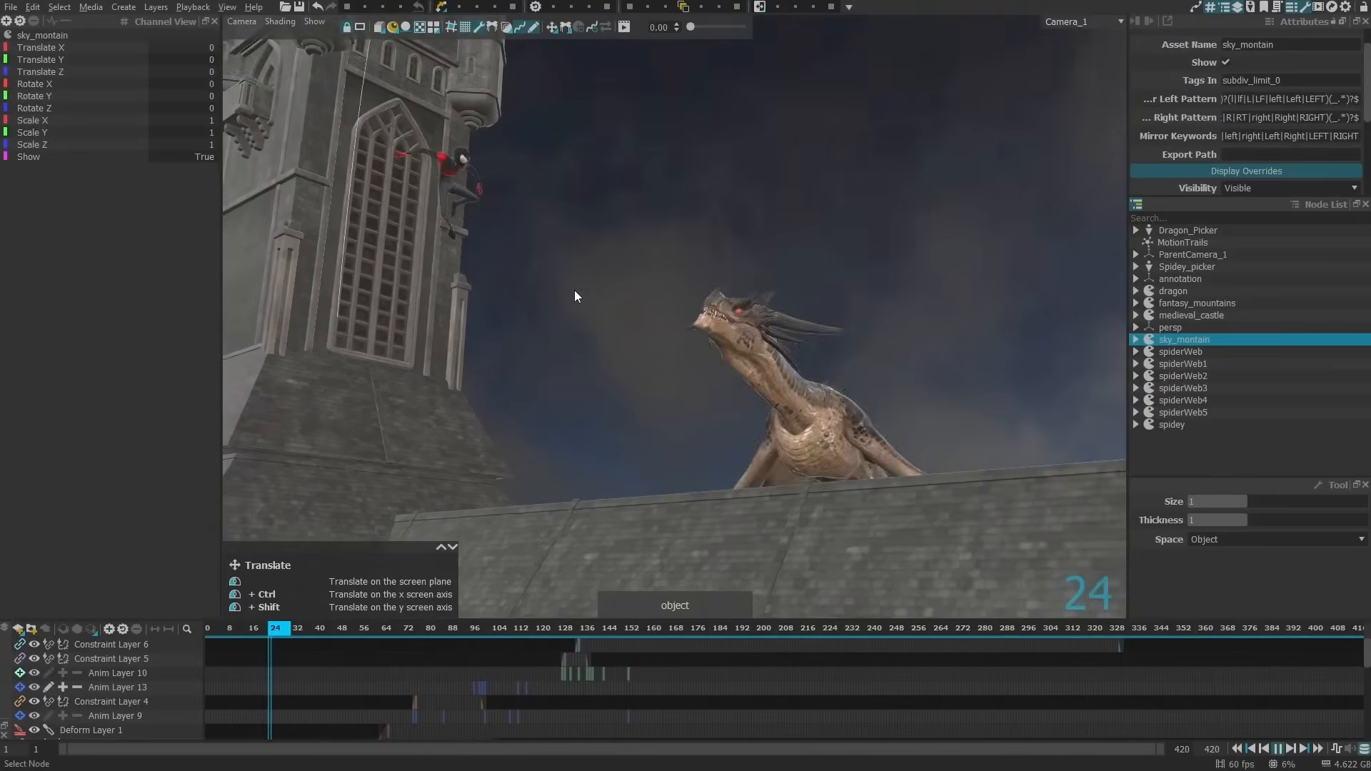
# Play the castle animation from frame 24 to about frame 120 as Spider-Man leaps skyward.
pyautogui.click(408, 628)
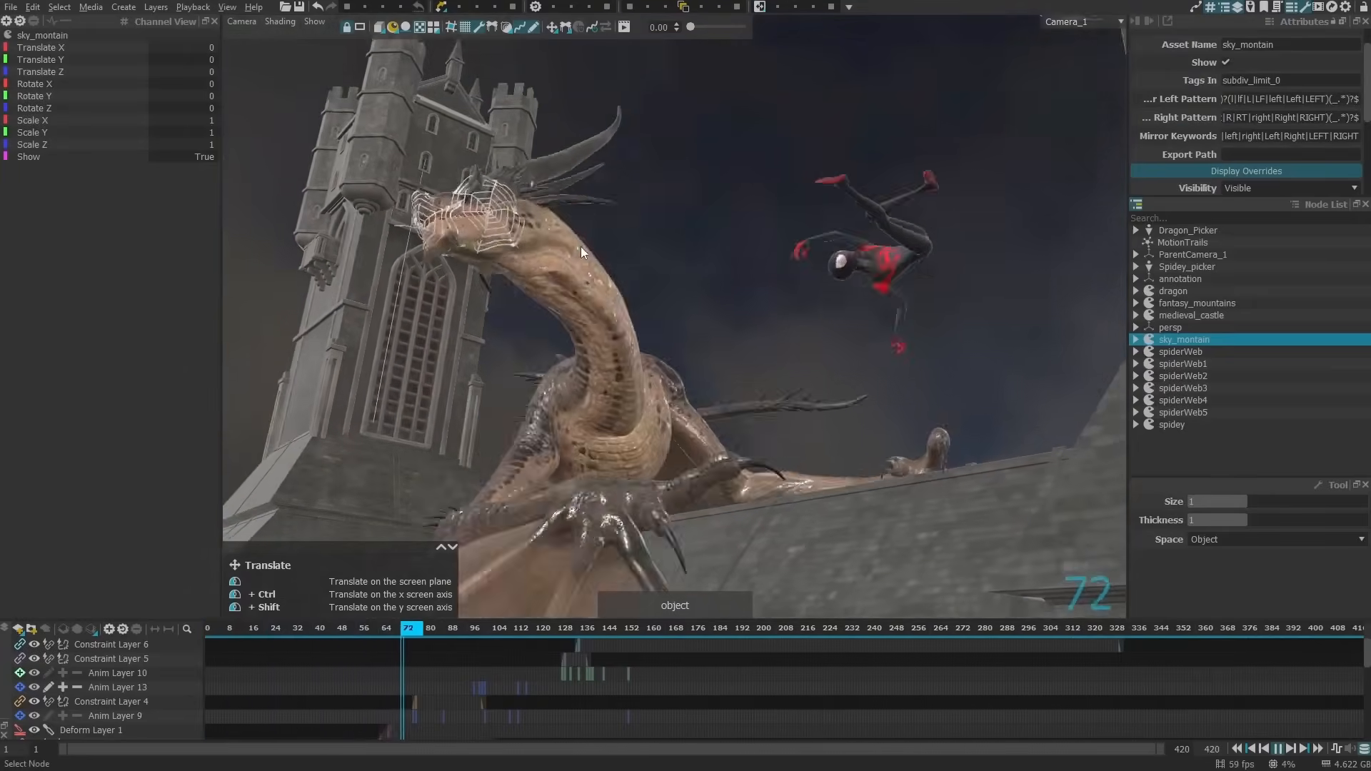
pyautogui.click(542, 627)
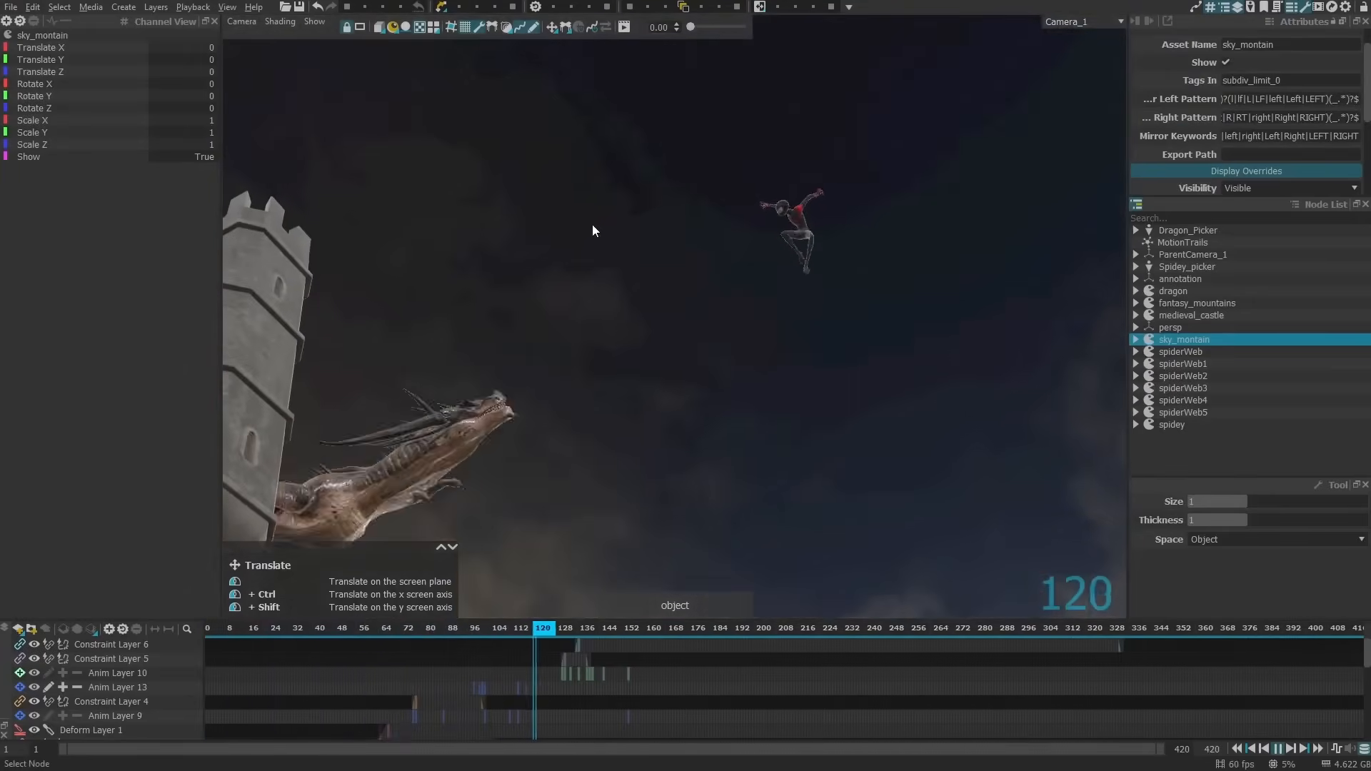